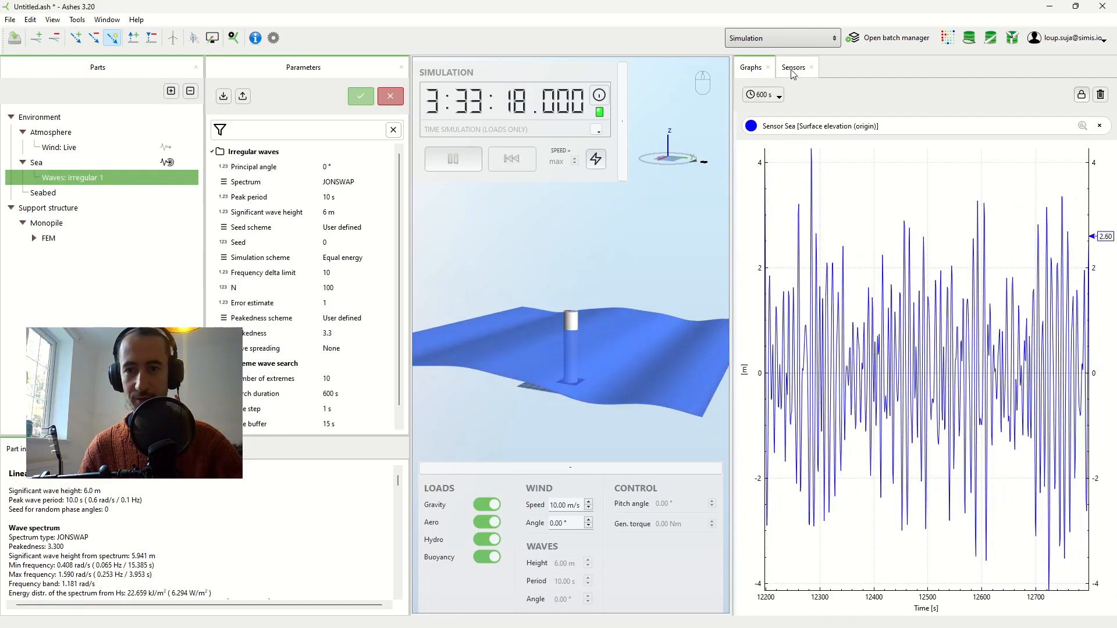
- Expand Sensor Sea, open Surface elevation (origin) options, and return to the Graphs view
{"action": "left_click", "coordinate": [793, 67]}
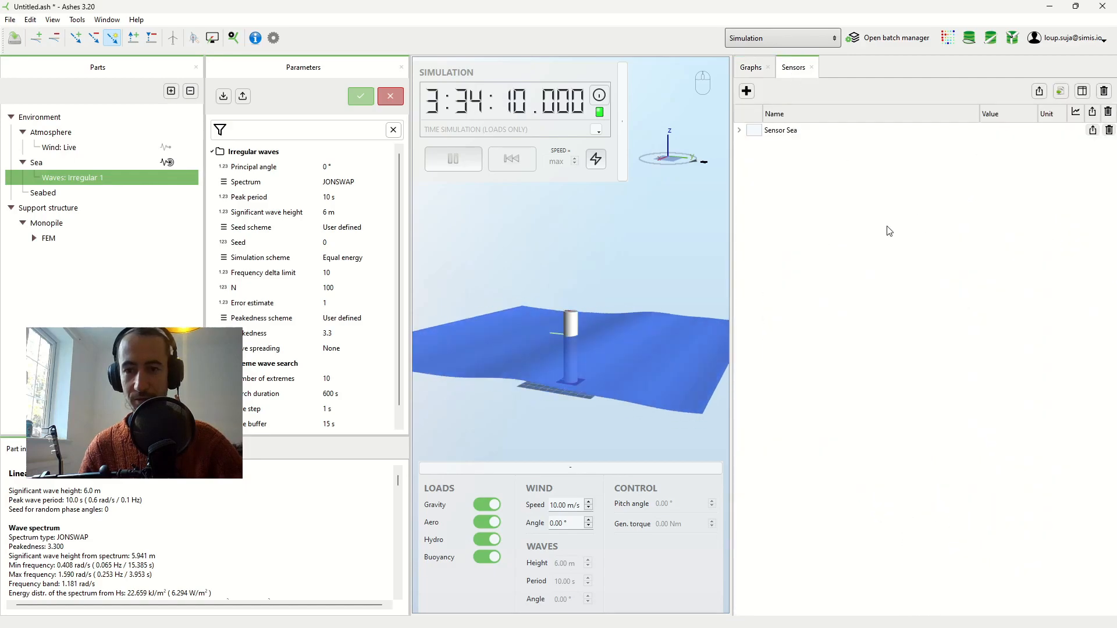
{"action": "left_click", "coordinate": [740, 130]}
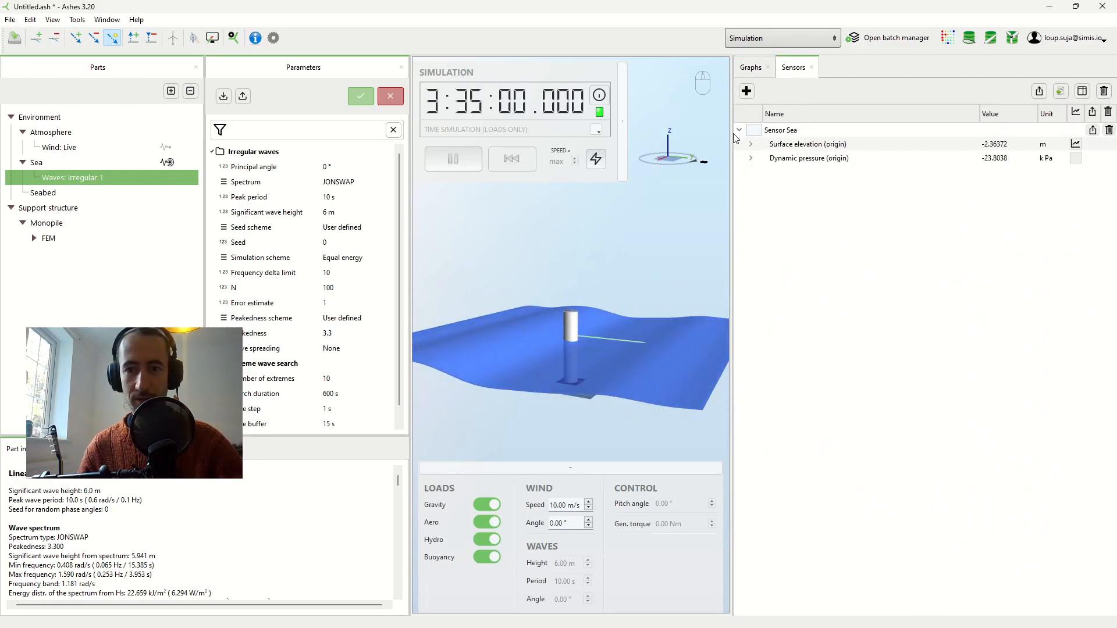
{"action": "right_click", "coordinate": [807, 143]}
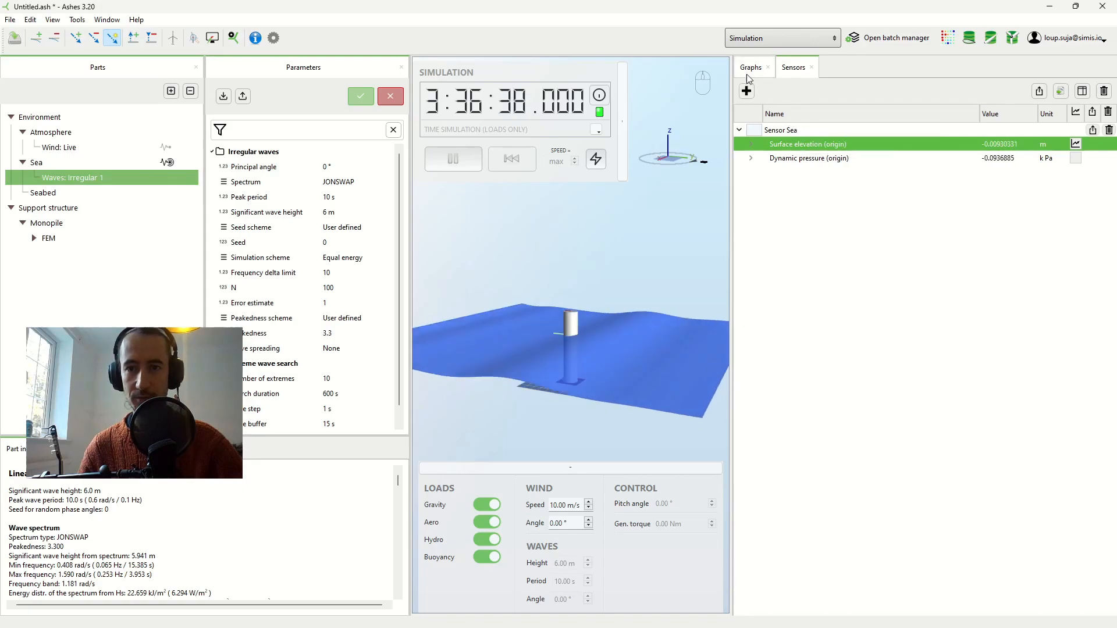
{"action": "left_click", "coordinate": [750, 67]}
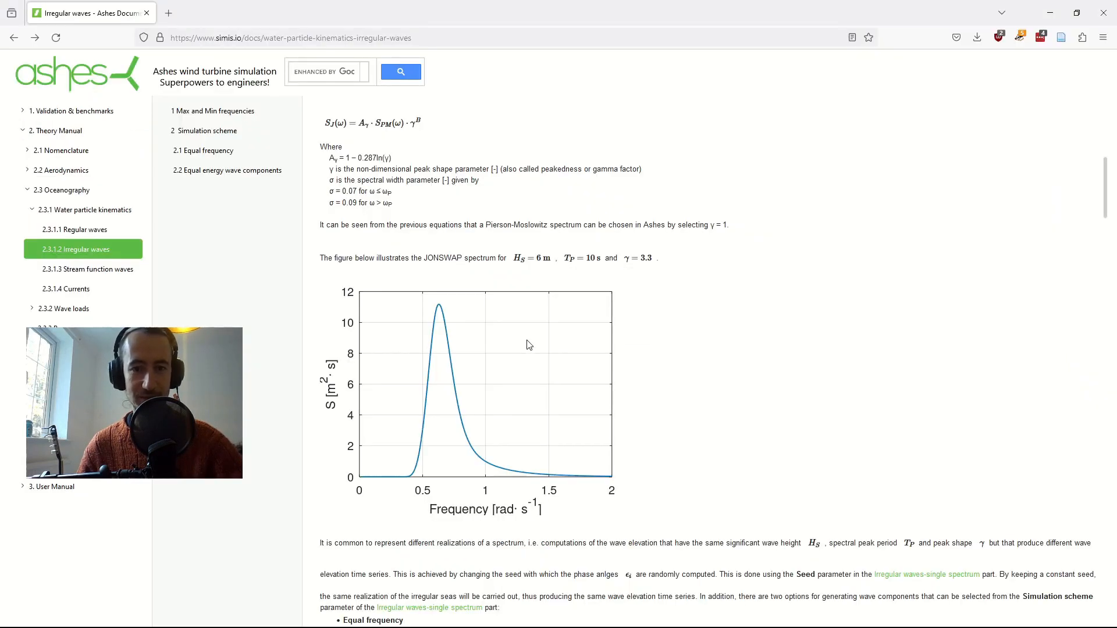
{"action": "mouse_move", "coordinate": [523, 376]}
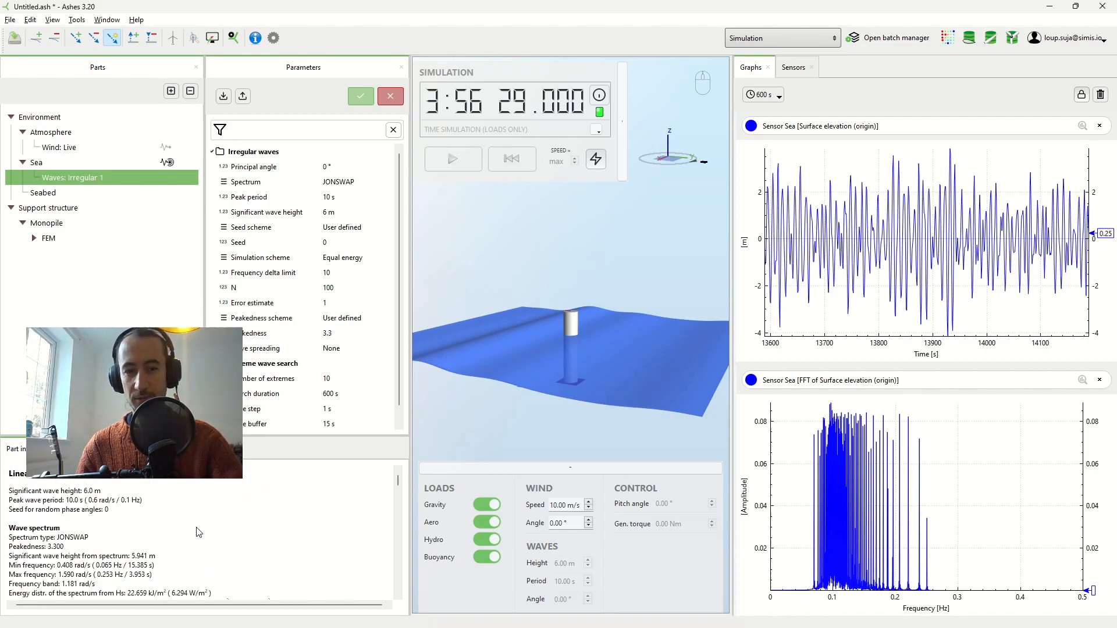
{"action": "mouse_move", "coordinate": [730, 439]}
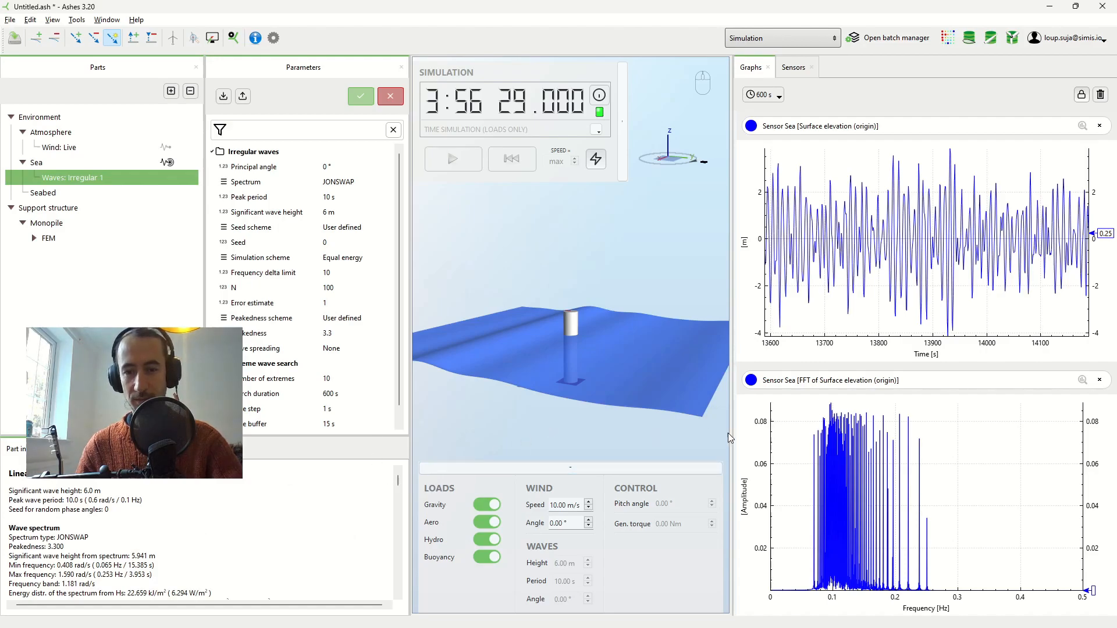
{"action": "mouse_move", "coordinate": [859, 478]}
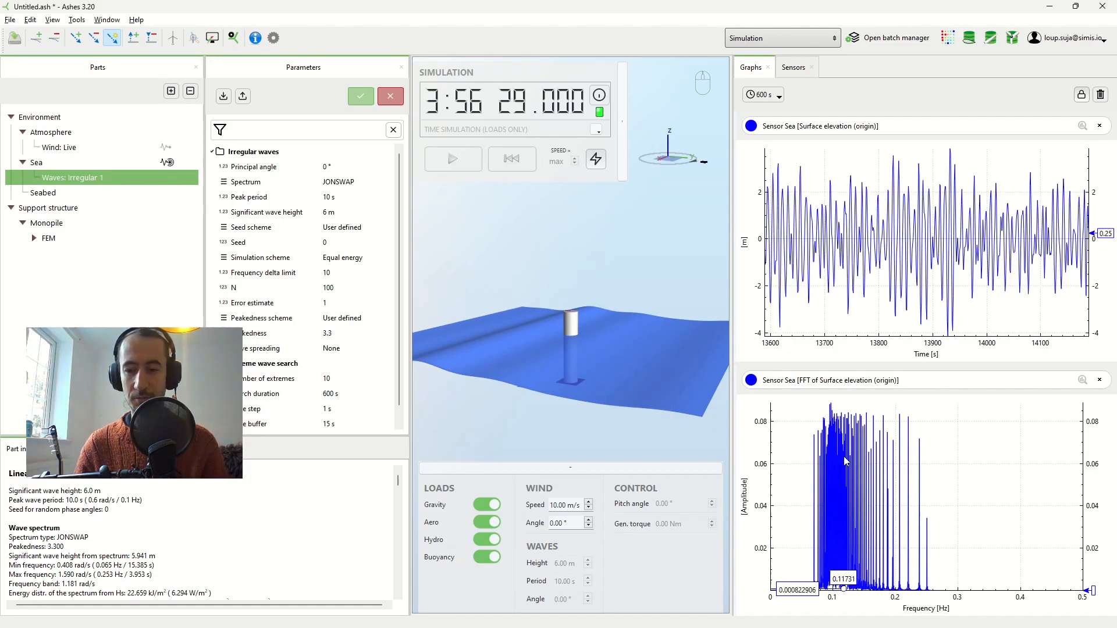
{"action": "mouse_move", "coordinate": [841, 570]}
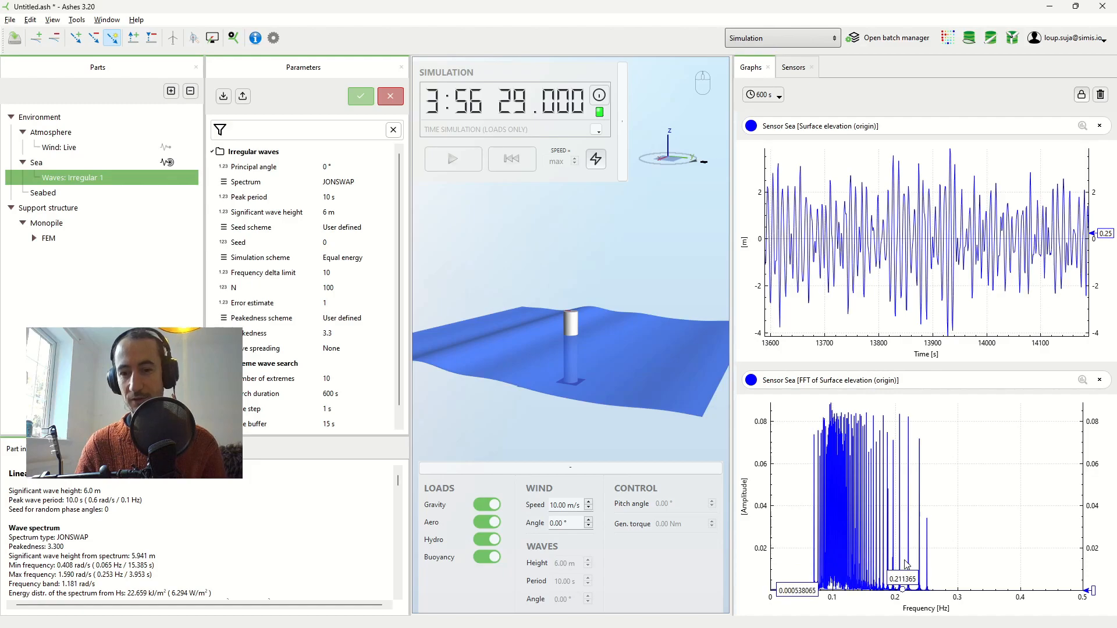
{"action": "mouse_move", "coordinate": [848, 530]}
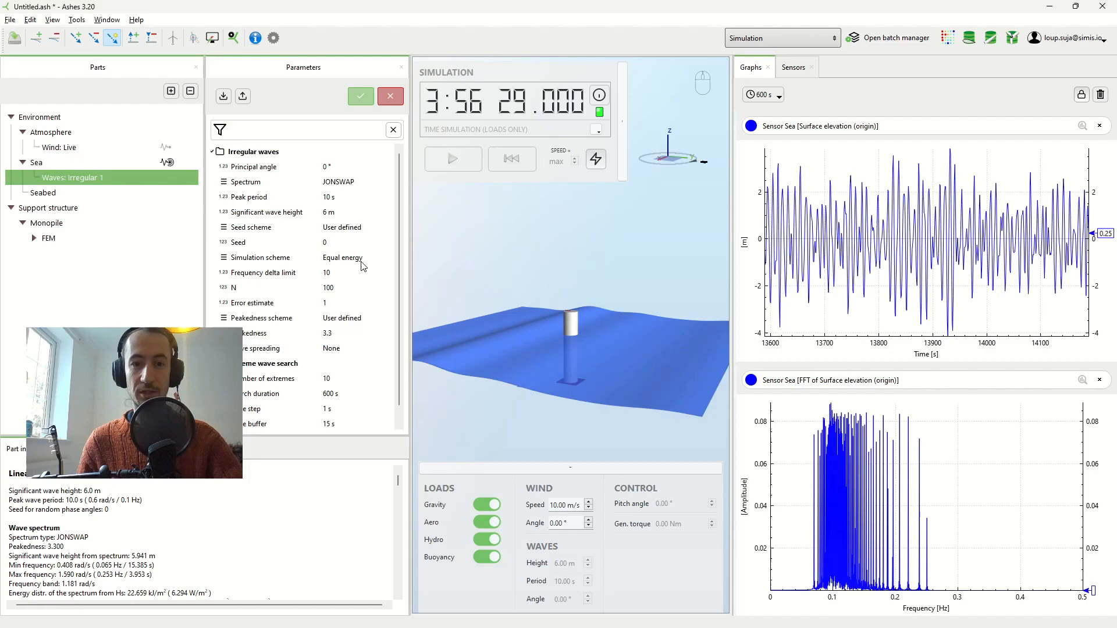
{"action": "mouse_move", "coordinate": [843, 468]}
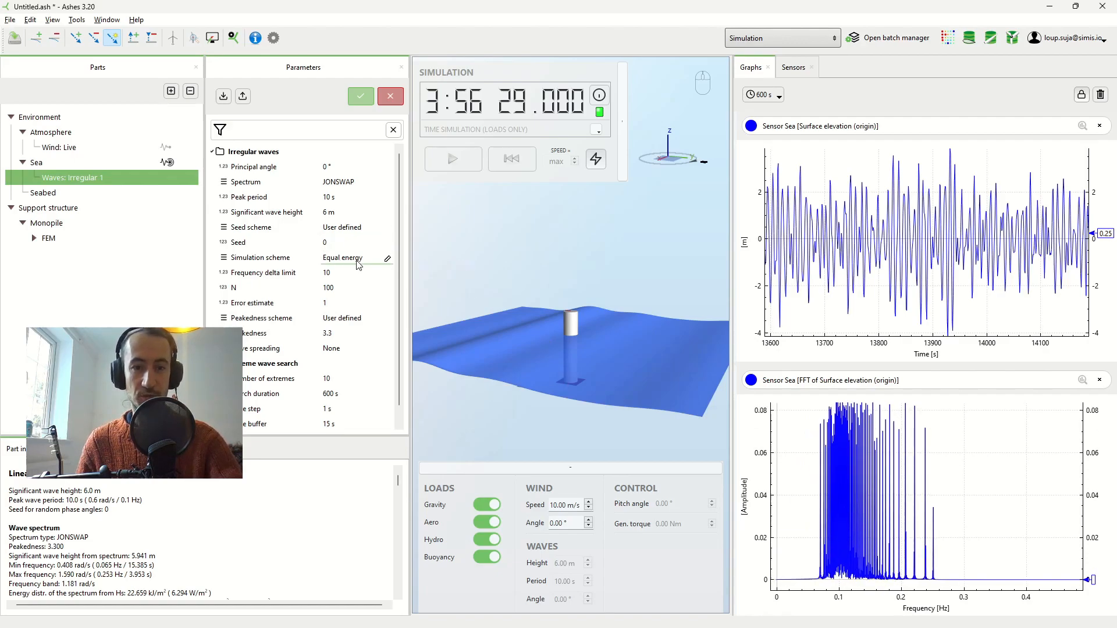
- Apply the Equal frequency simulation scheme and restart the simulation
{"action": "left_click", "coordinate": [356, 257]}
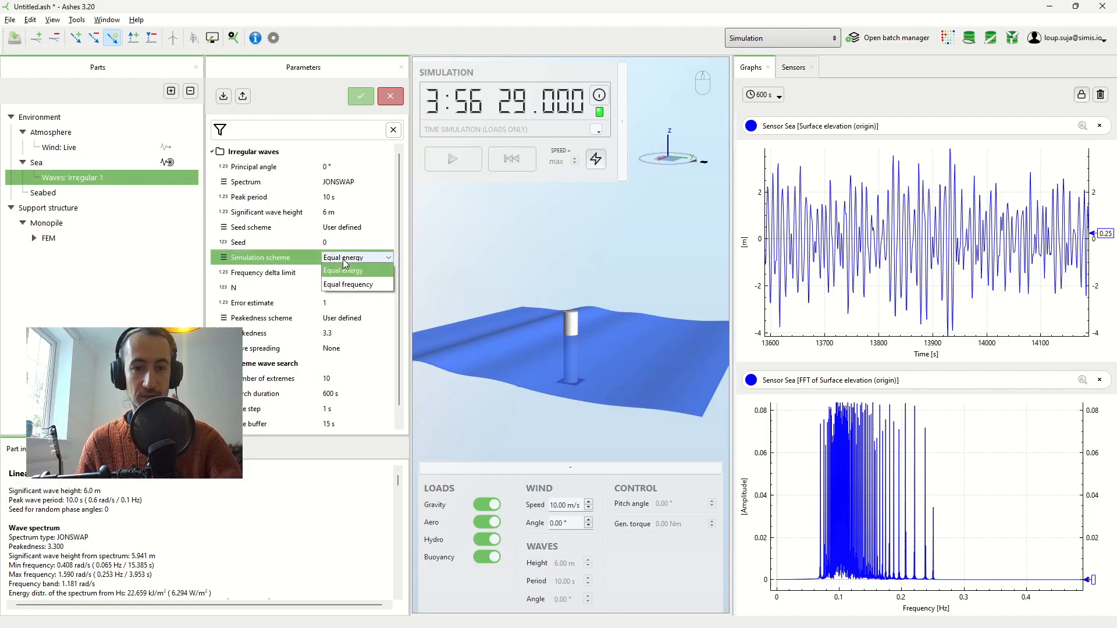
{"action": "left_click", "coordinate": [348, 284]}
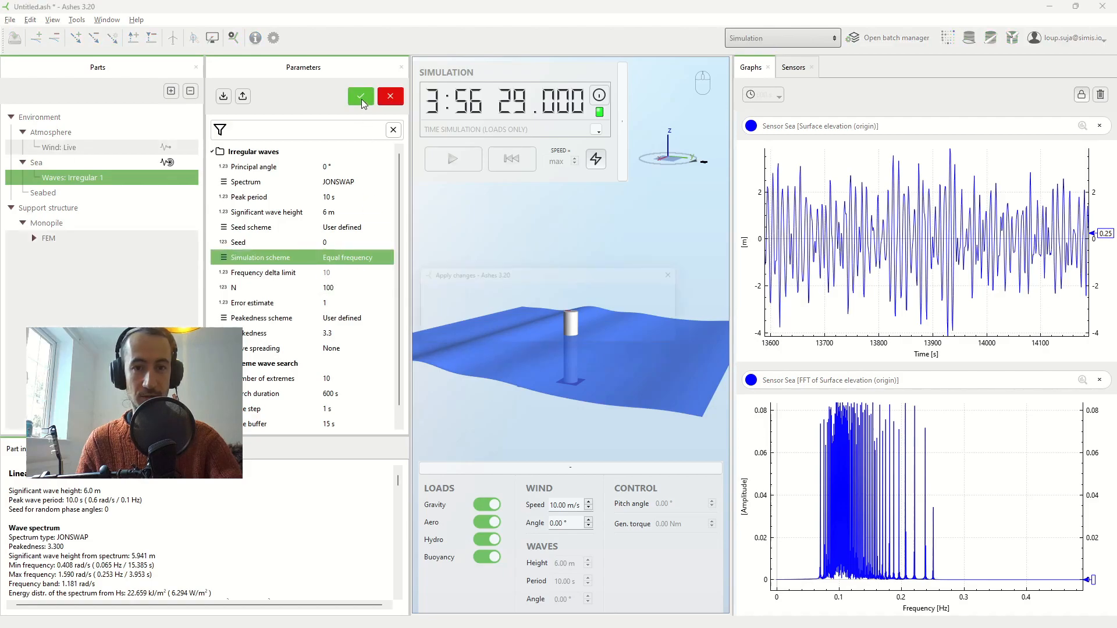
{"action": "left_click", "coordinate": [360, 96]}
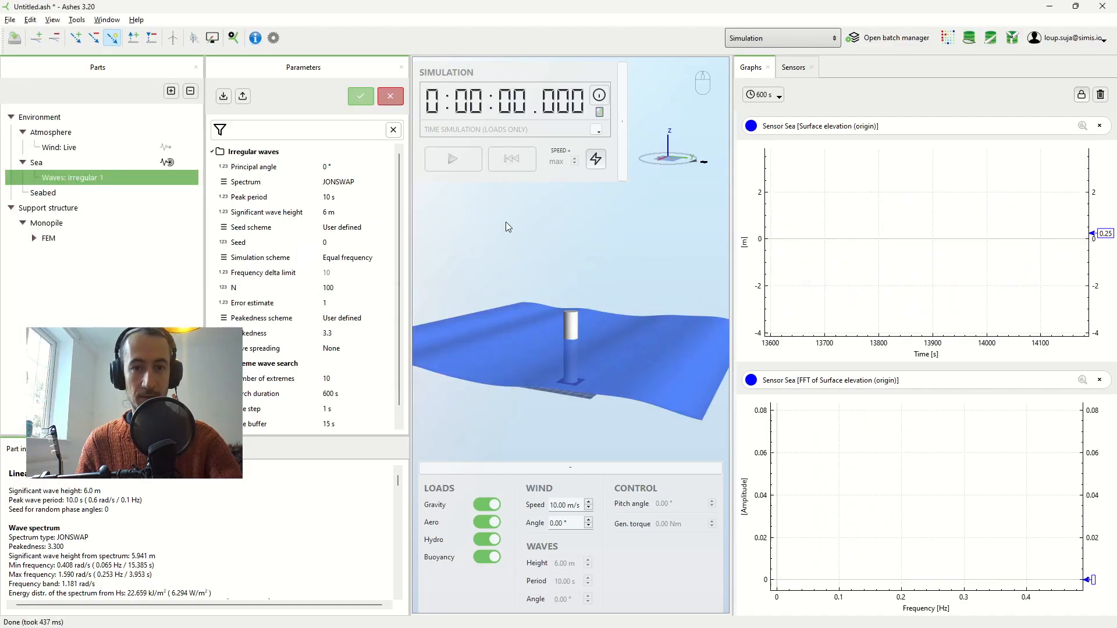
{"action": "left_click", "coordinate": [453, 158]}
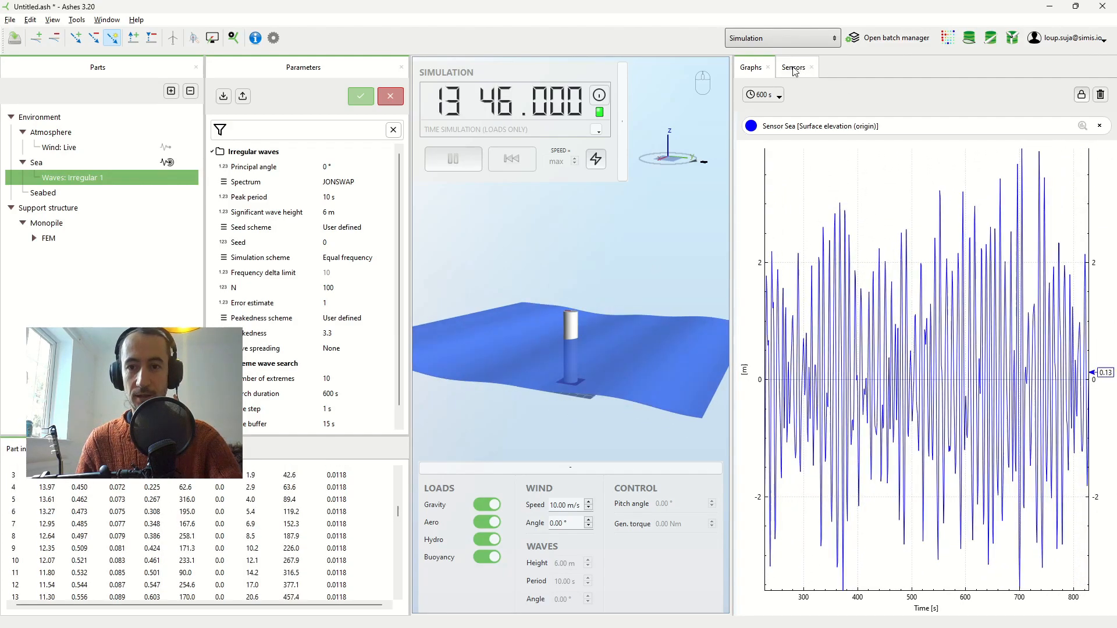
- Add a frequency spectrum graph for Surface elevation (origin) from the Sensors list
{"action": "left_click", "coordinate": [793, 67]}
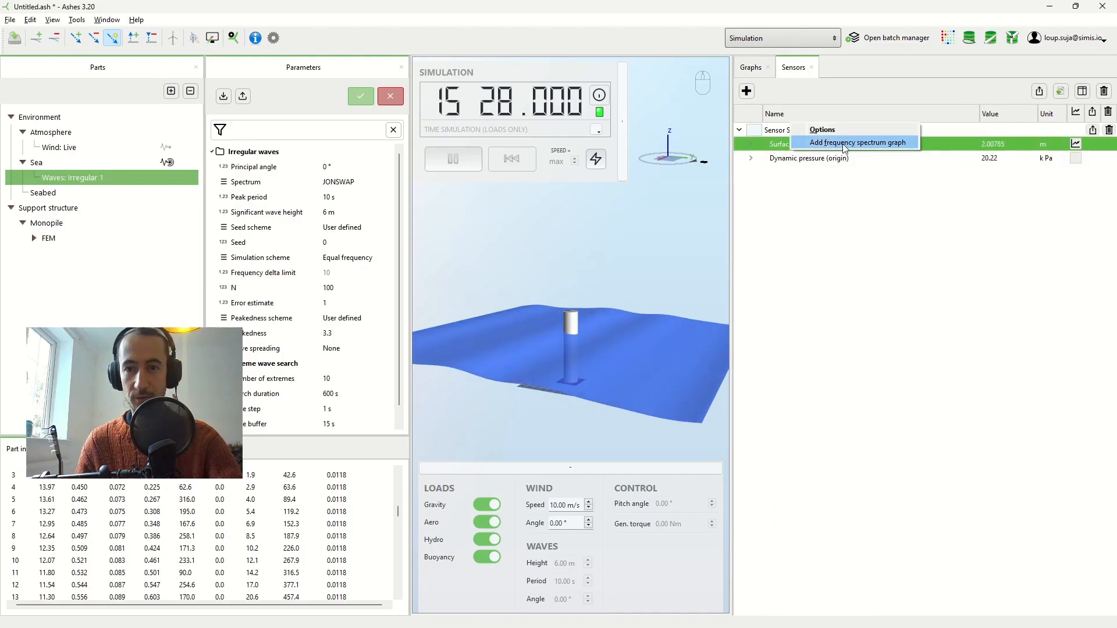
{"action": "left_click", "coordinate": [857, 143]}
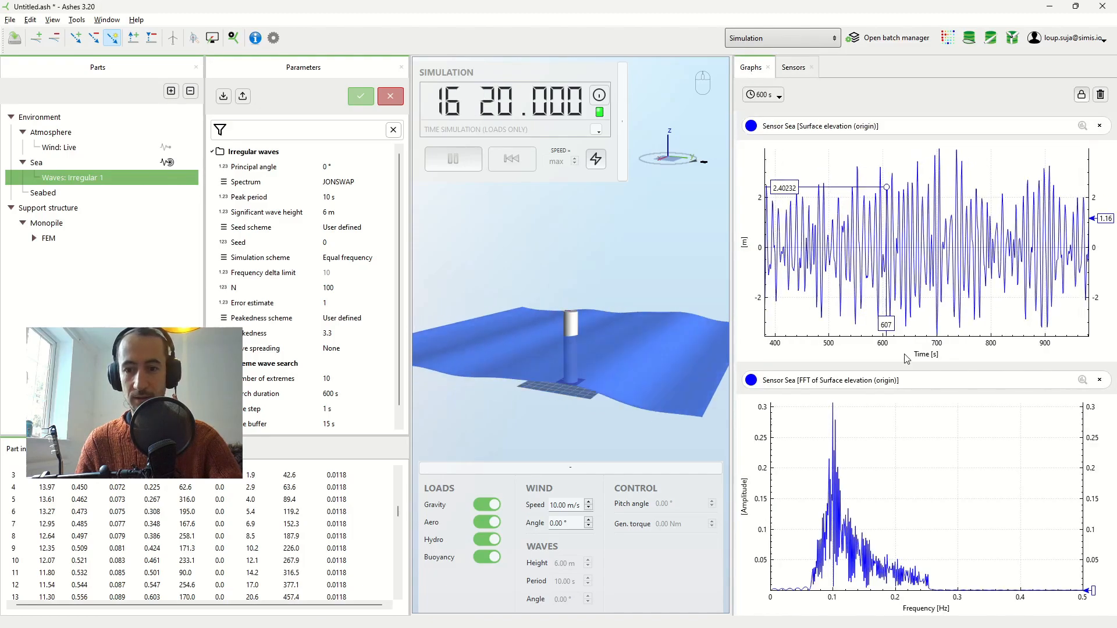